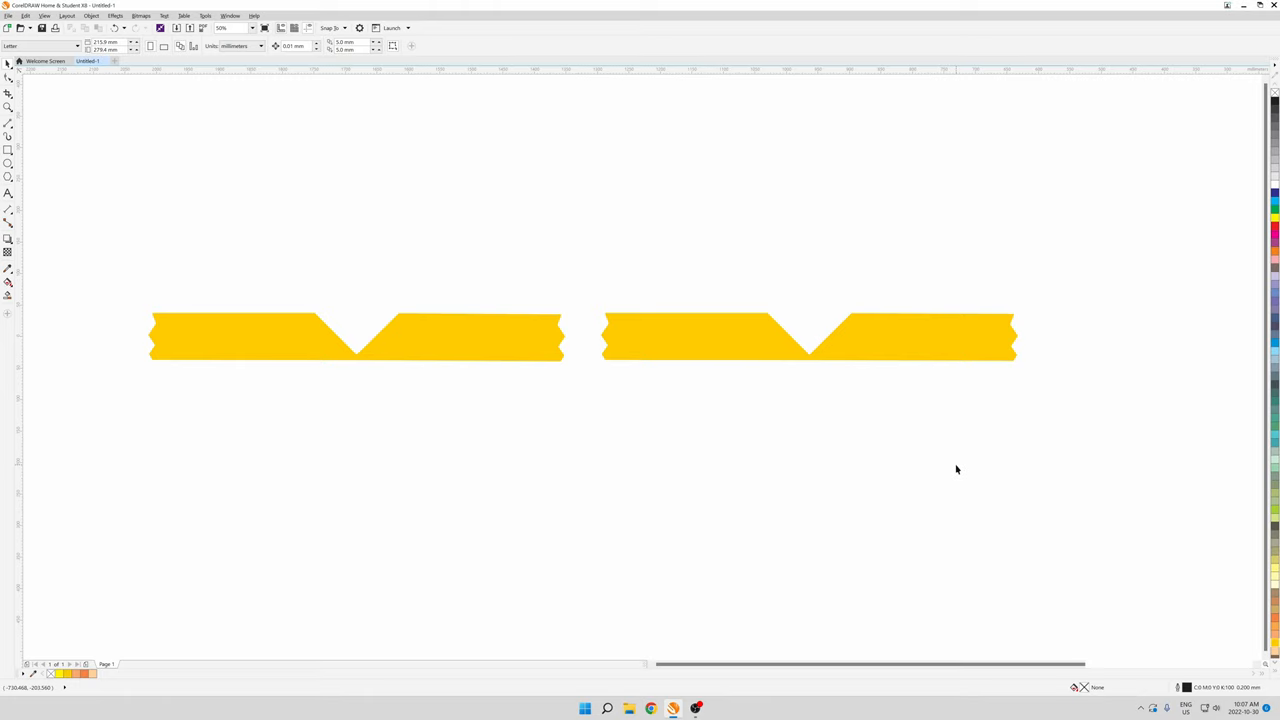
{"action": "mouse_move", "coordinate": [957, 470]}
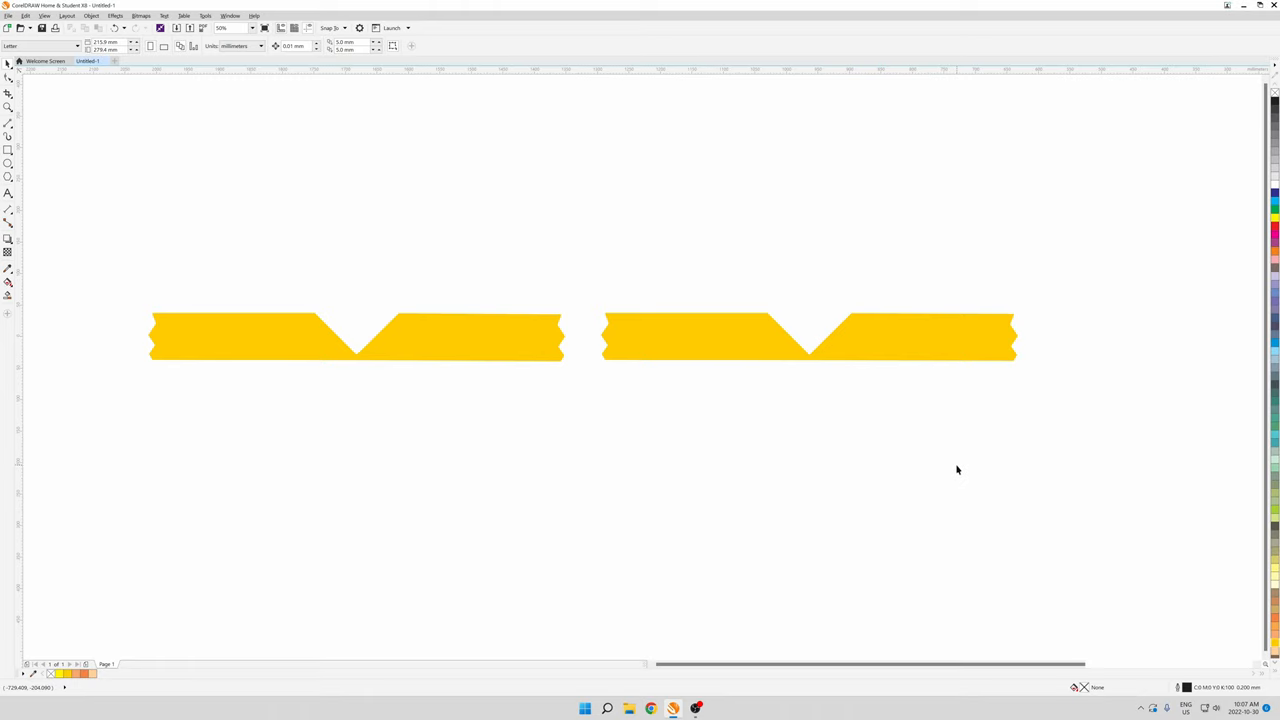
{"action": "mouse_move", "coordinate": [270, 340]}
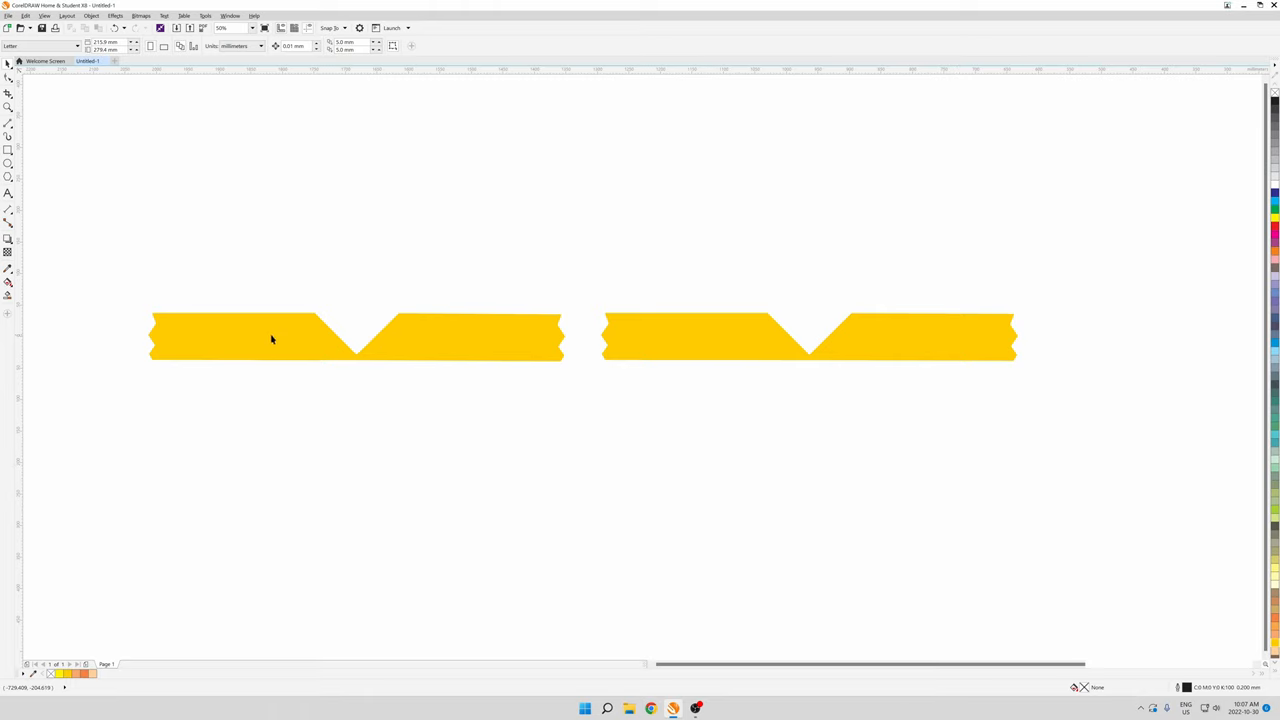
{"action": "mouse_move", "coordinate": [723, 347]}
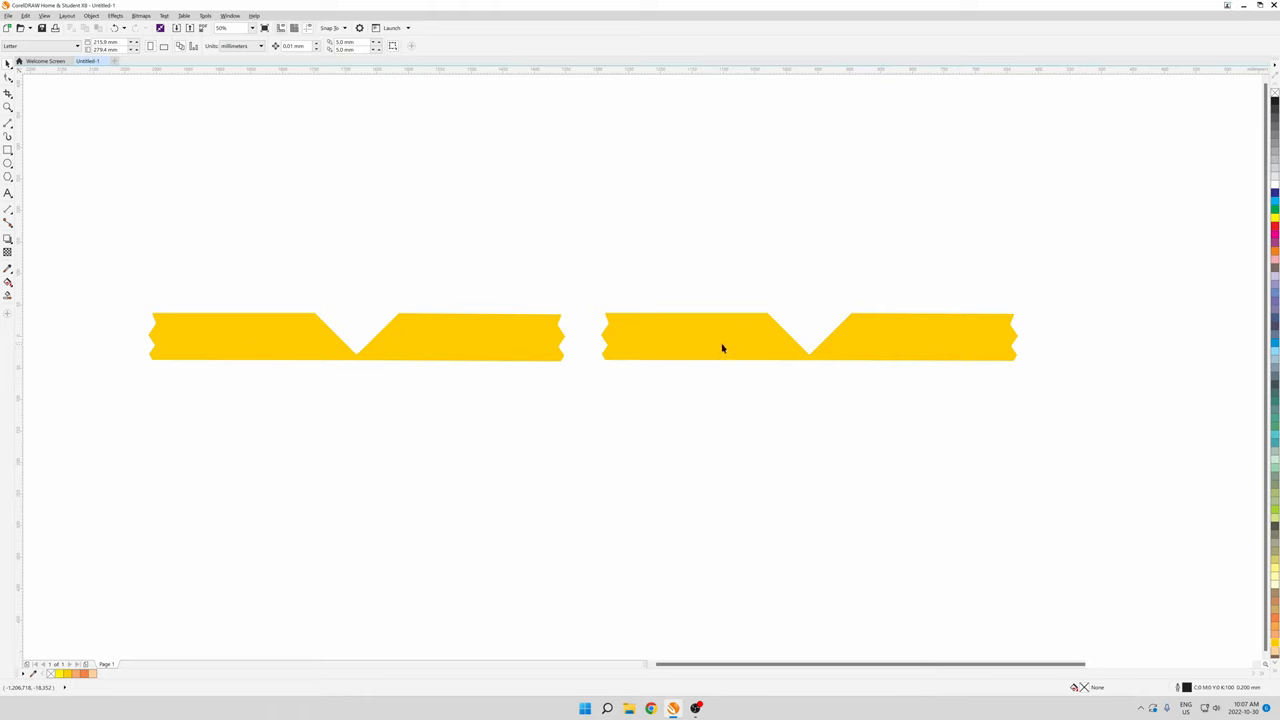
{"action": "mouse_move", "coordinate": [777, 320]}
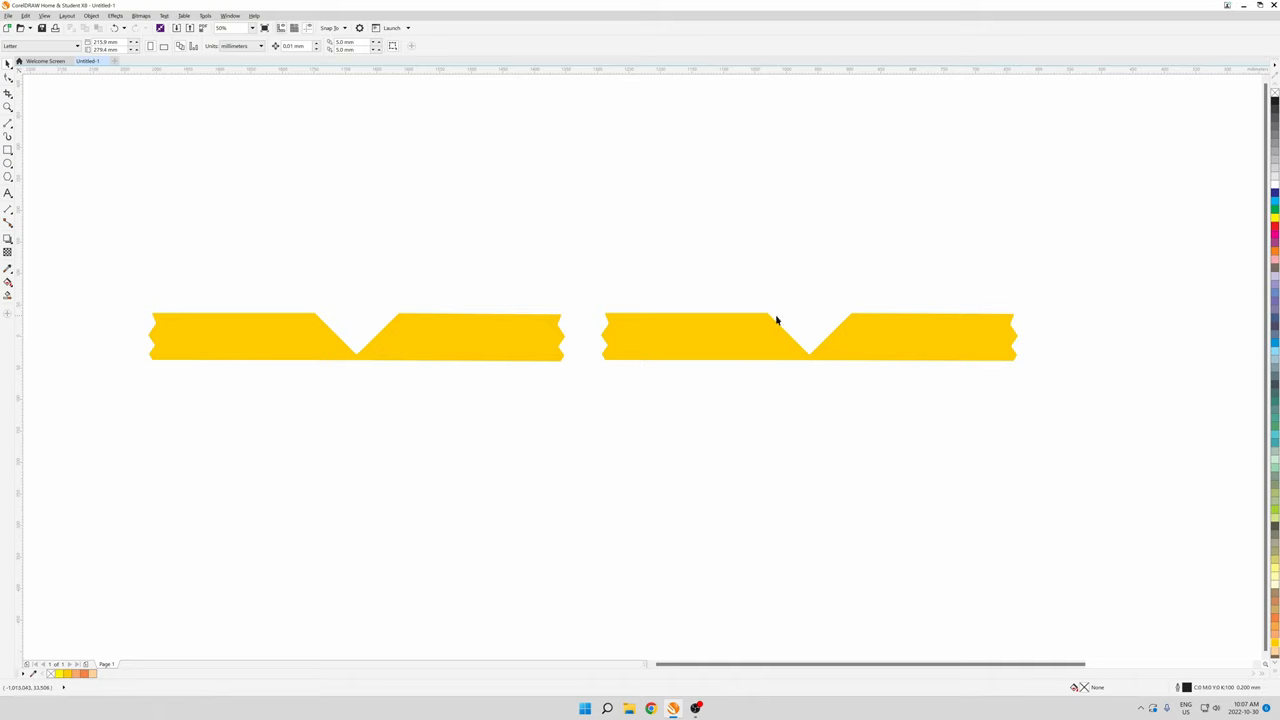
{"action": "mouse_move", "coordinate": [785, 318]}
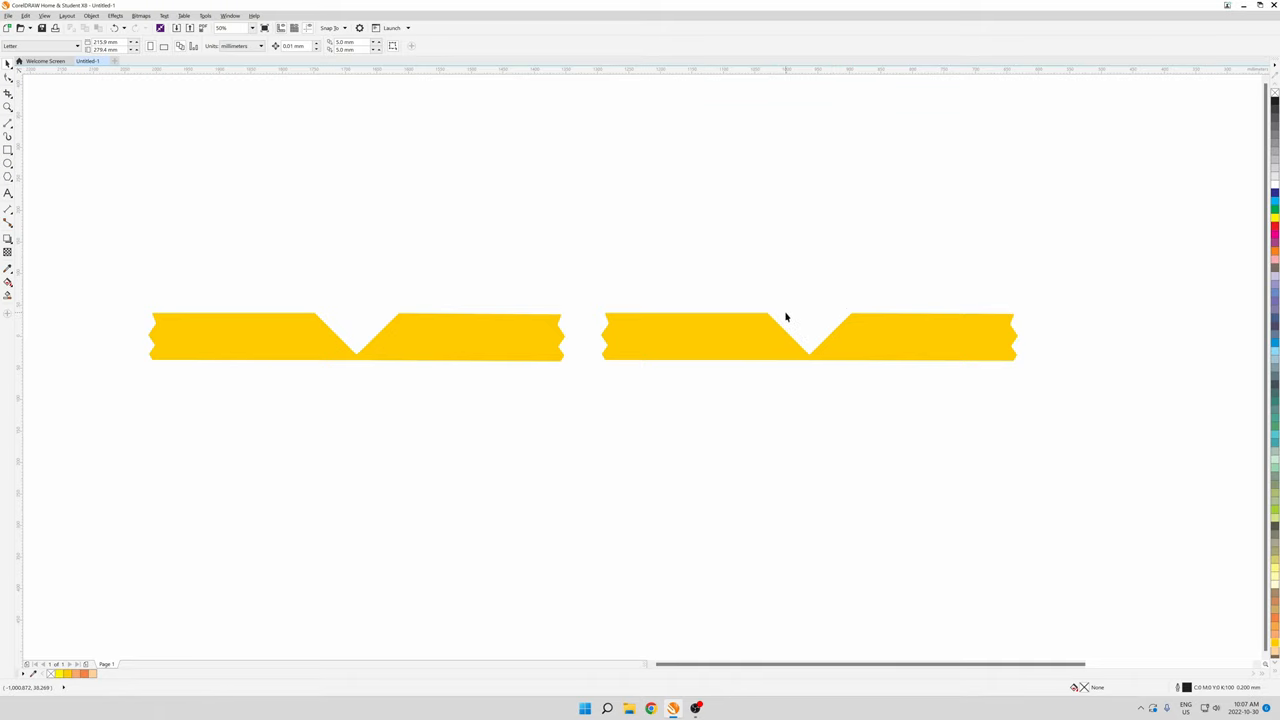
{"action": "mouse_move", "coordinate": [673, 341]}
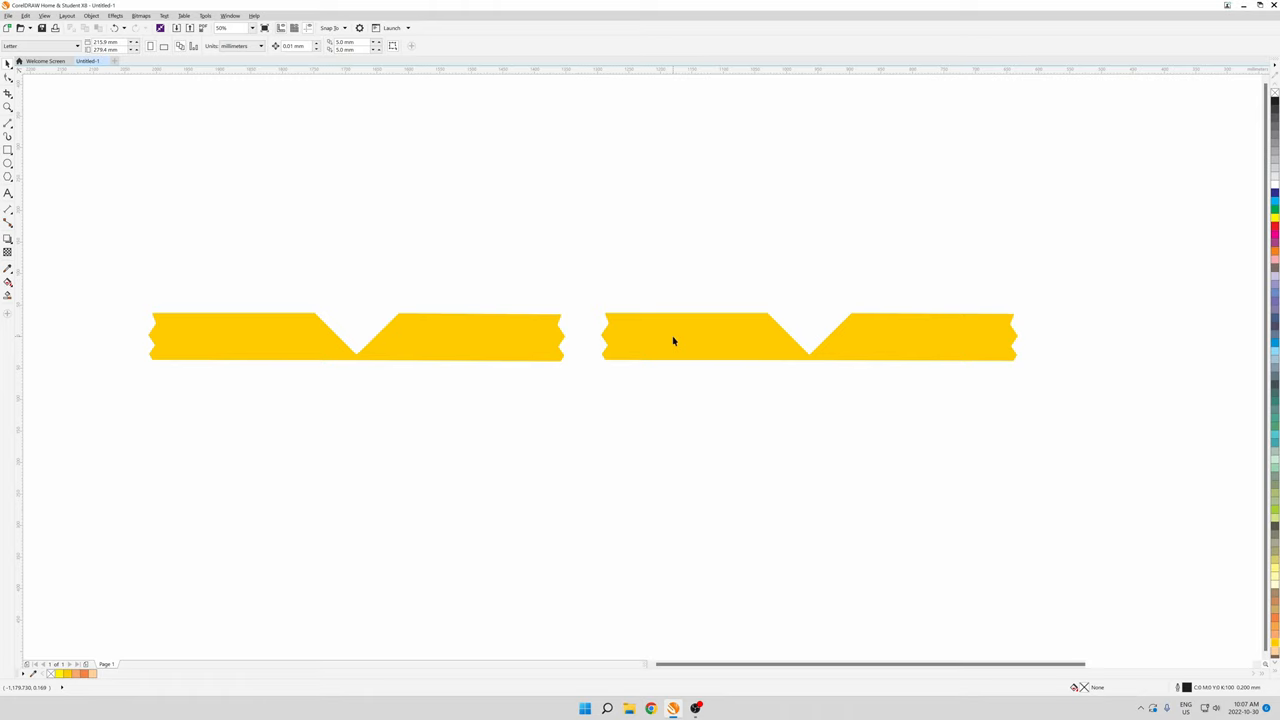
{"action": "mouse_move", "coordinate": [641, 335]}
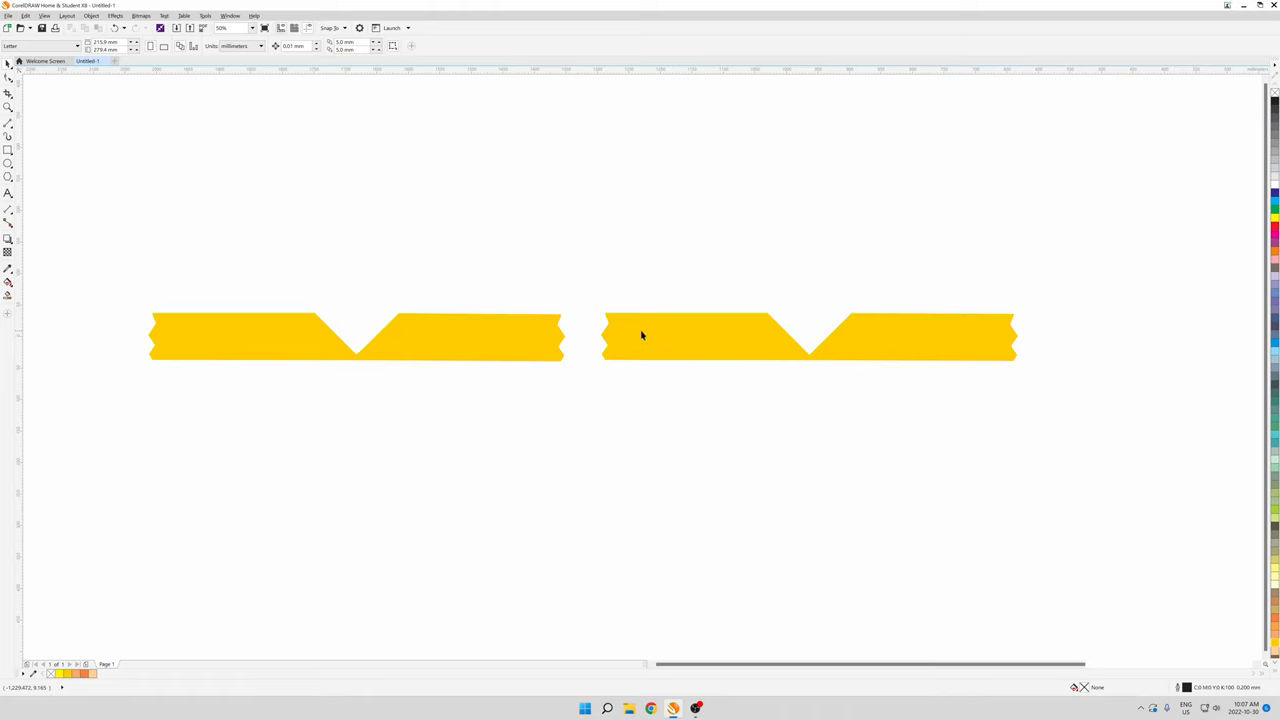
{"action": "mouse_move", "coordinate": [703, 353]}
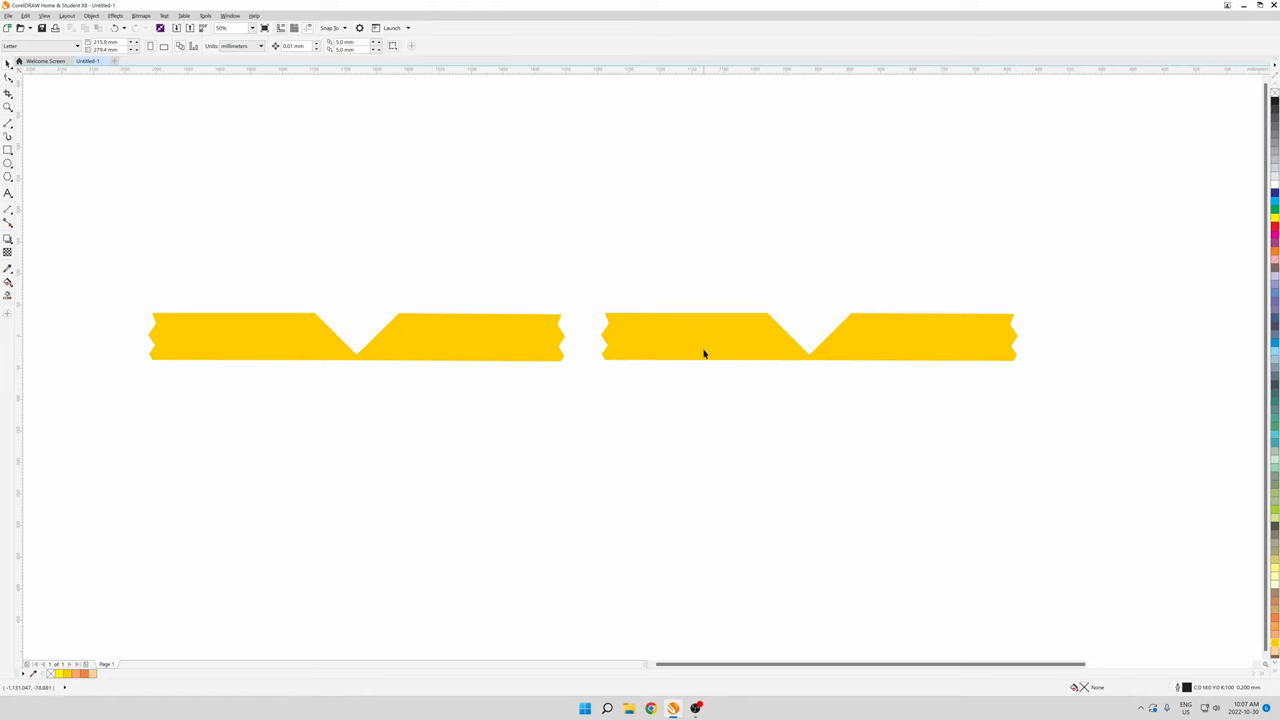
{"action": "mouse_move", "coordinate": [708, 348]}
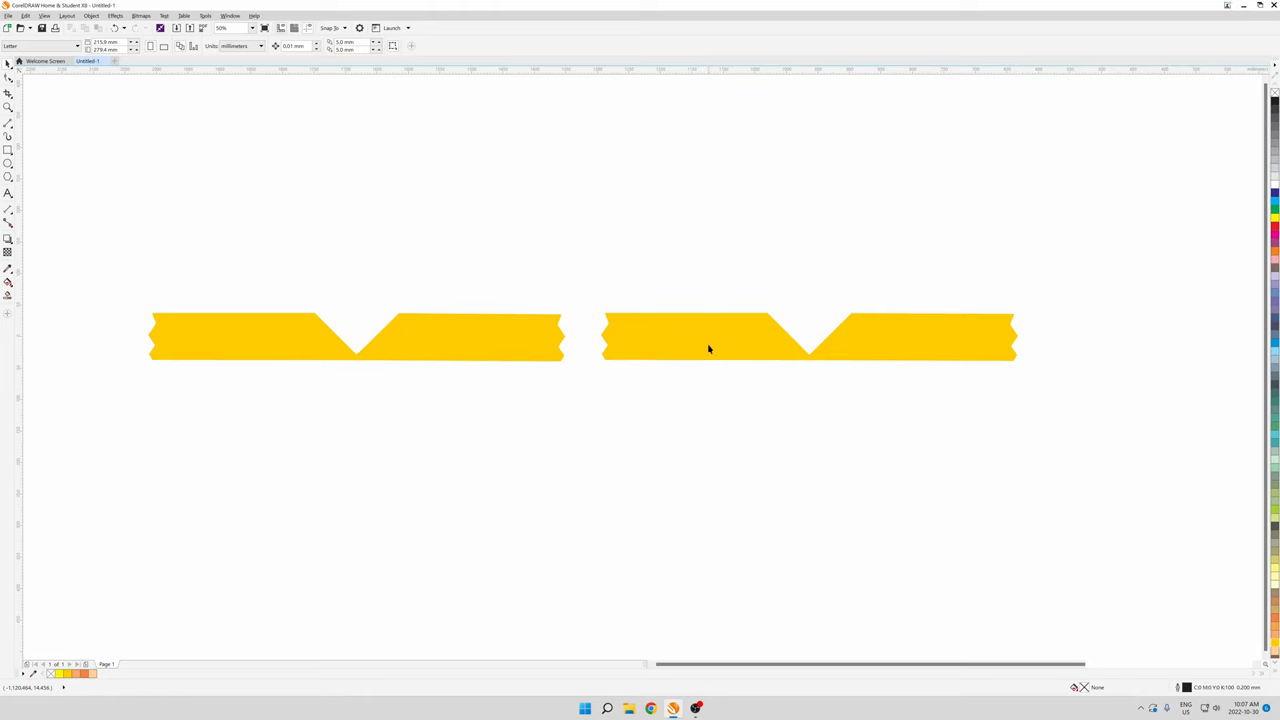
{"action": "mouse_move", "coordinate": [709, 347]}
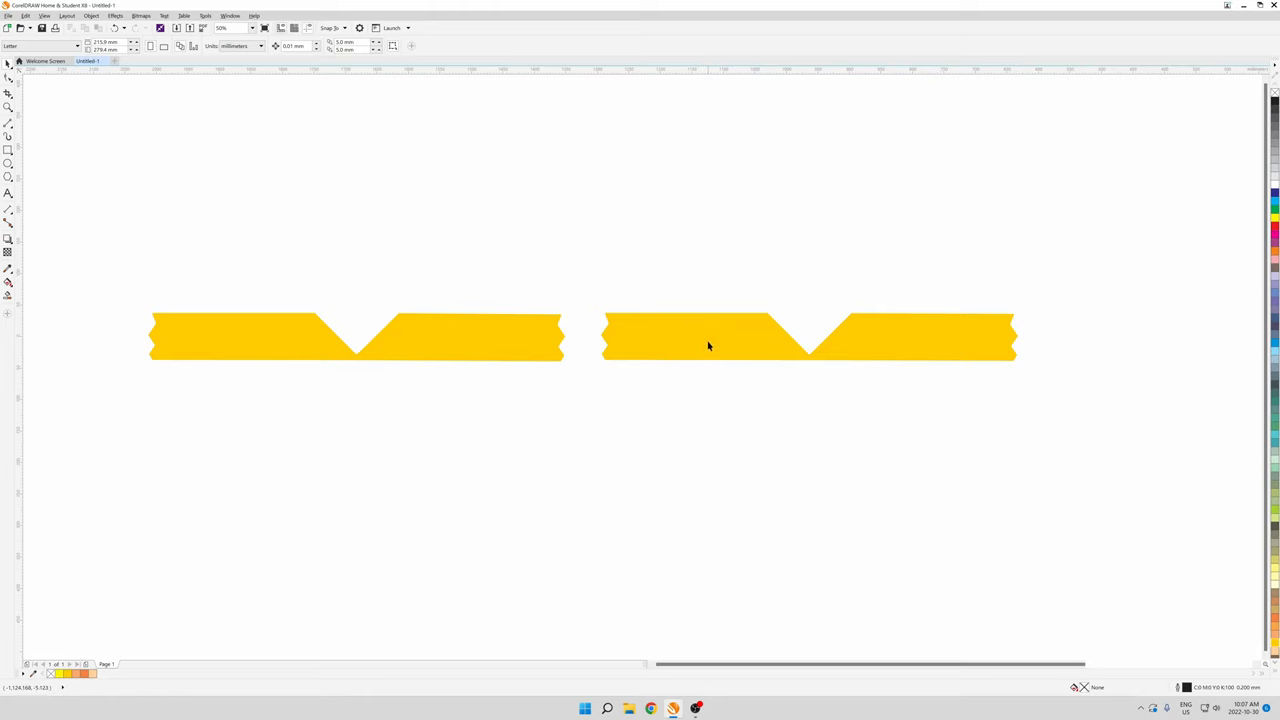
{"action": "mouse_move", "coordinate": [708, 327]}
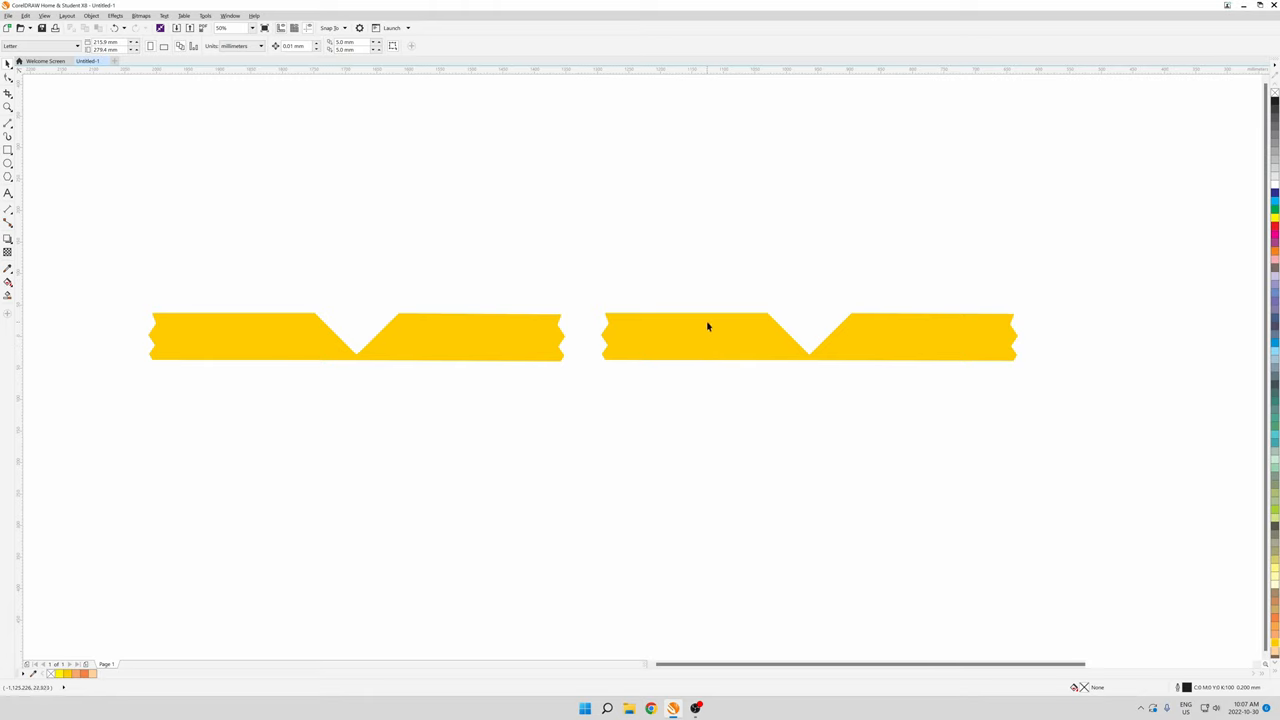
{"action": "mouse_move", "coordinate": [764, 322]}
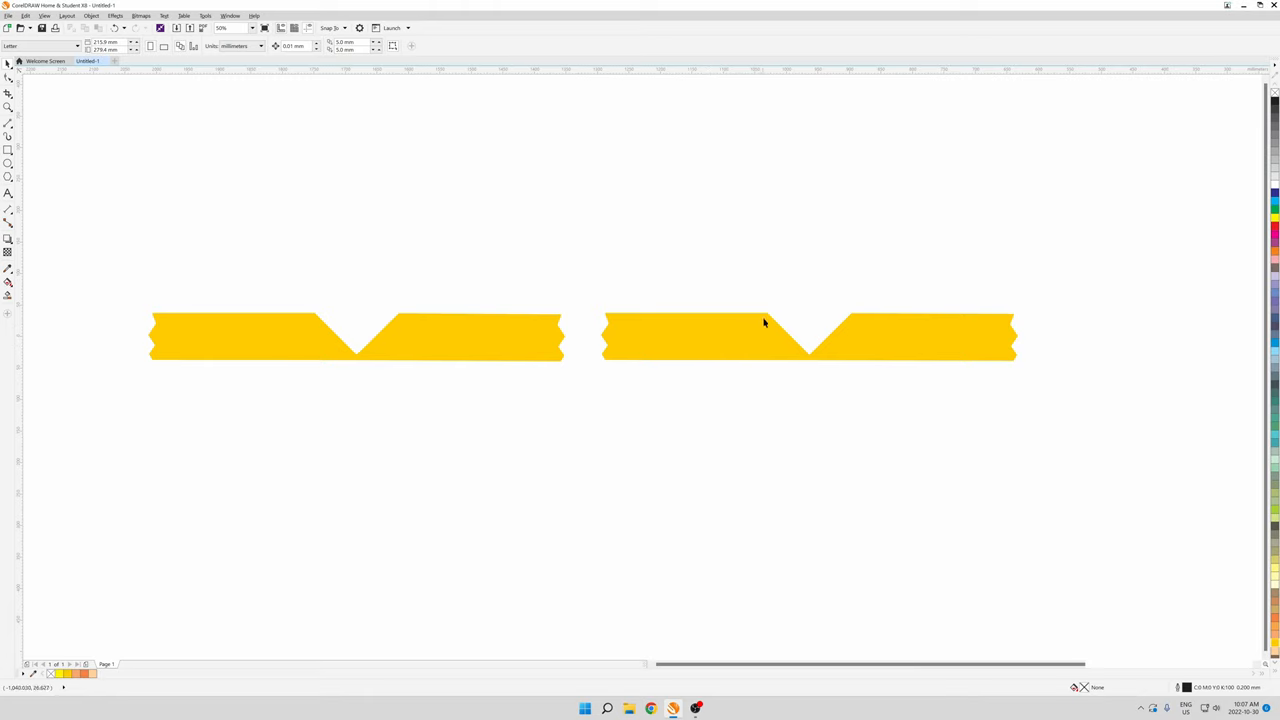
{"action": "mouse_move", "coordinate": [835, 345]}
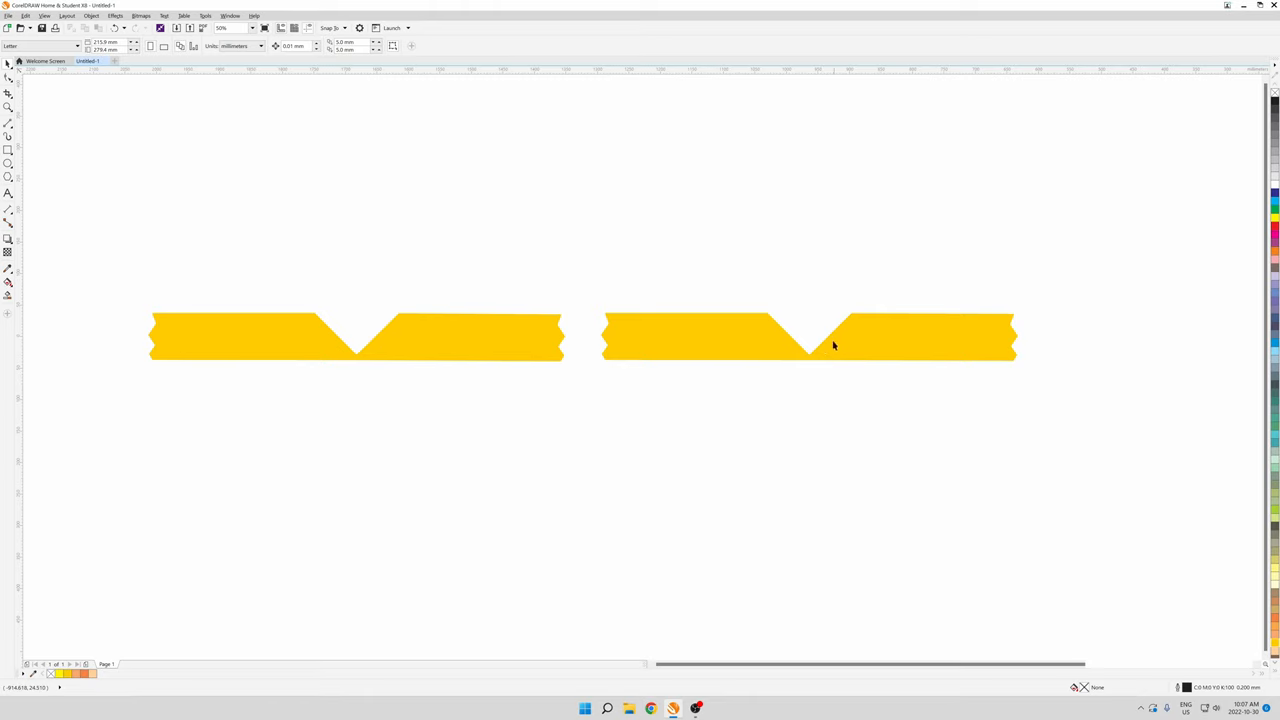
{"action": "mouse_move", "coordinate": [548, 334]}
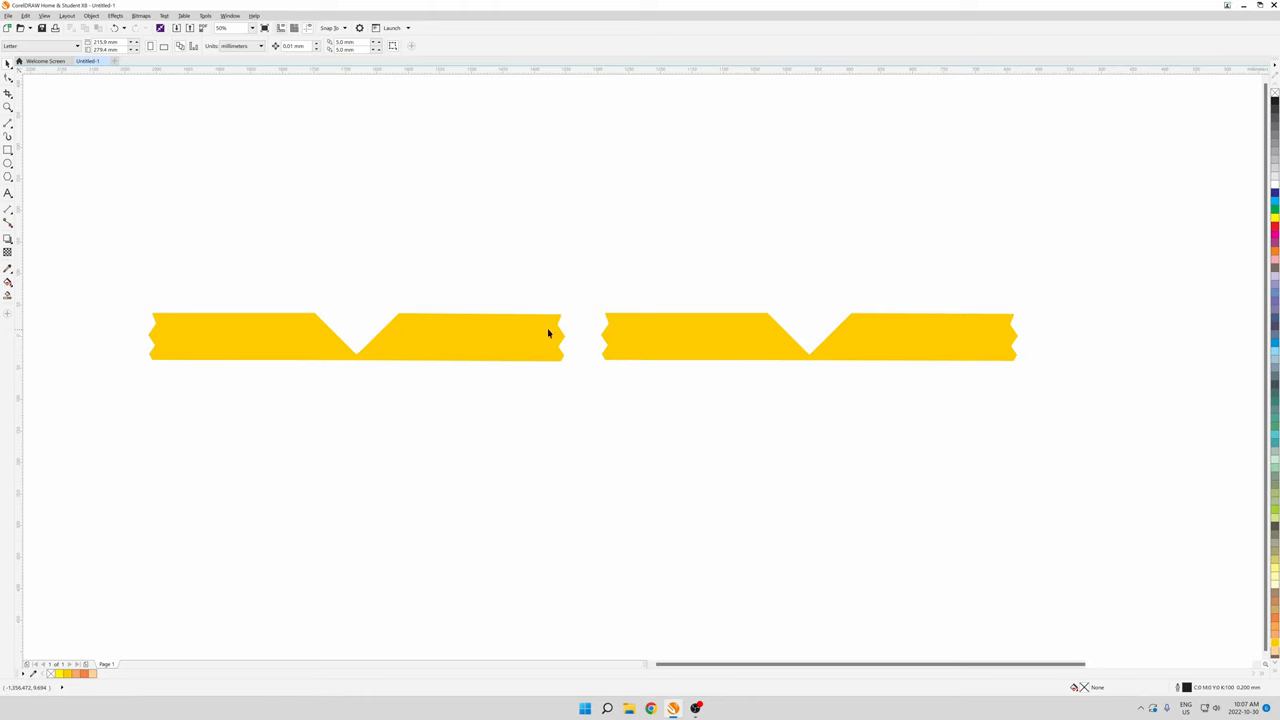
{"action": "mouse_move", "coordinate": [518, 334]}
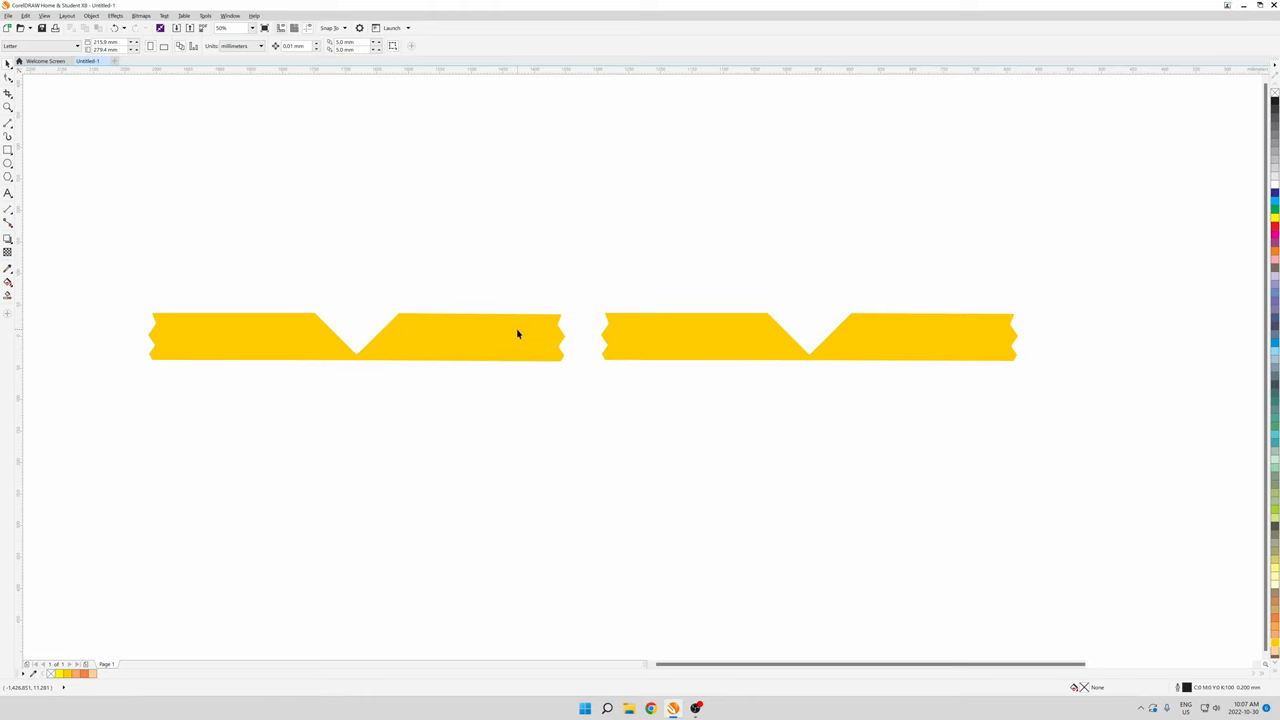
{"action": "mouse_move", "coordinate": [420, 331]}
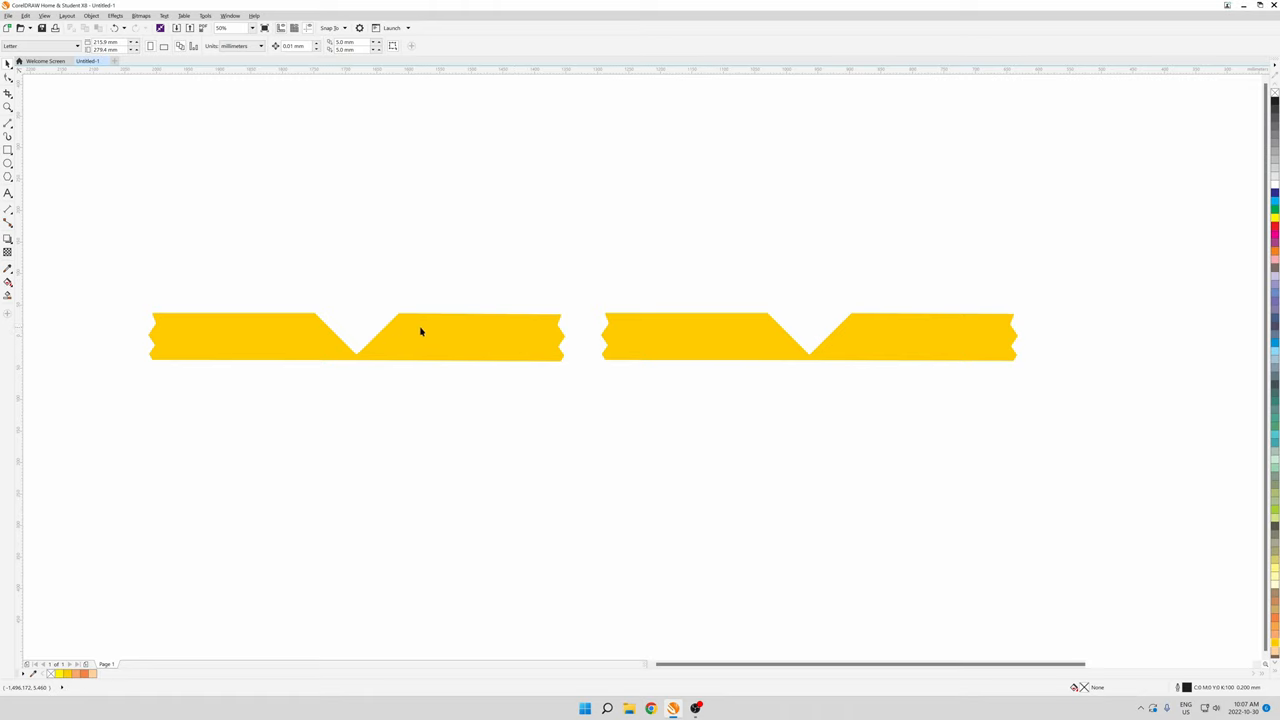
{"action": "mouse_move", "coordinate": [357, 343]}
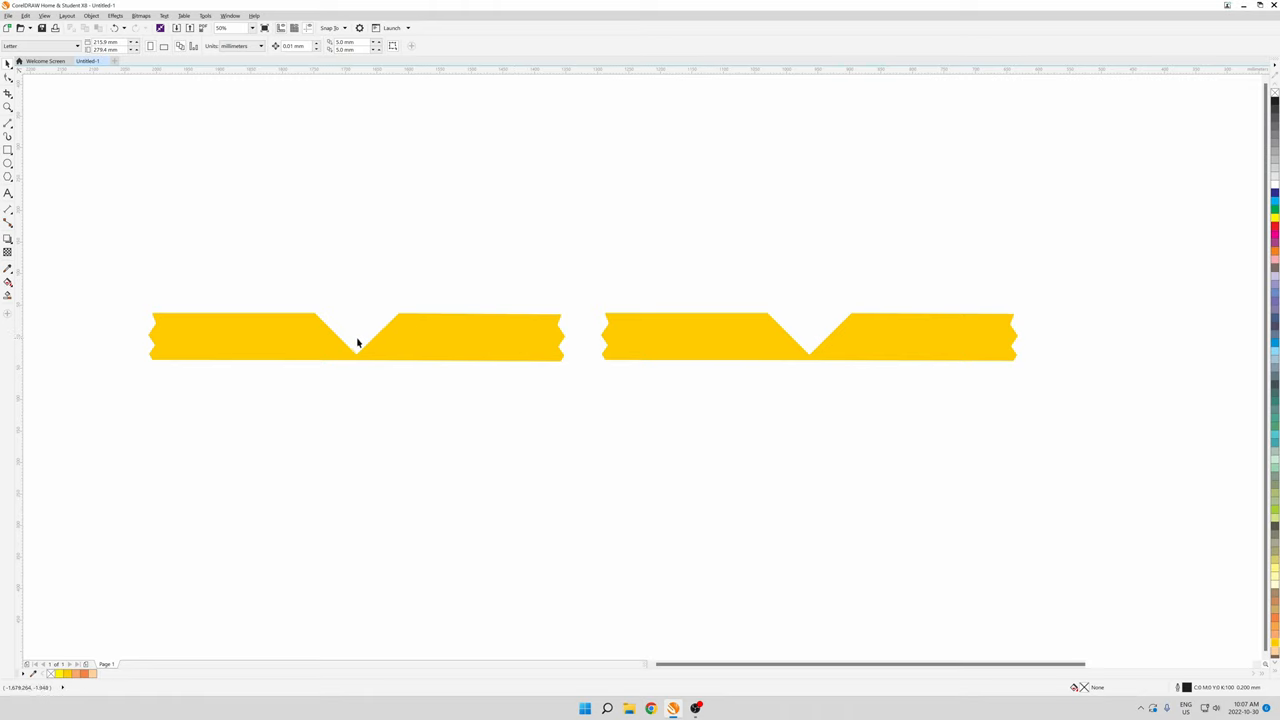
{"action": "mouse_move", "coordinate": [379, 298]}
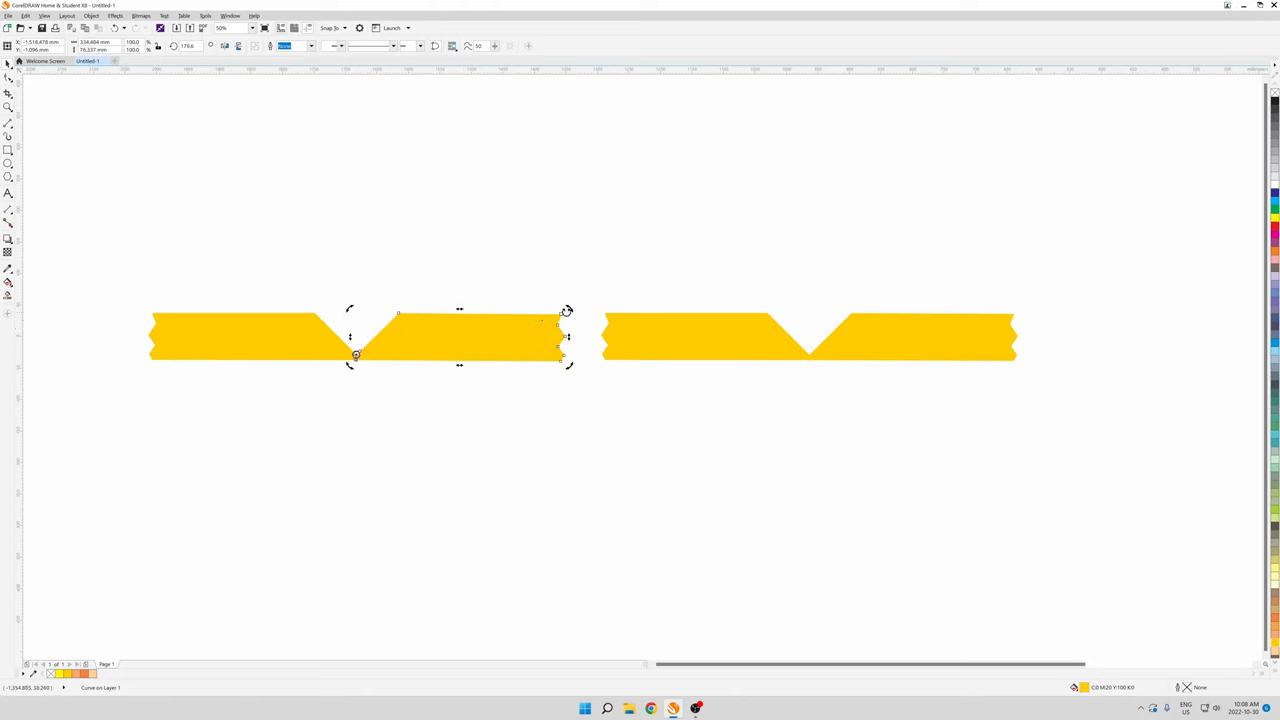
- Rotate the left strip's right section 90° upward into an upright L
{"action": "left_click_drag", "start_coordinate": [567, 310], "coordinate": [500, 197]}
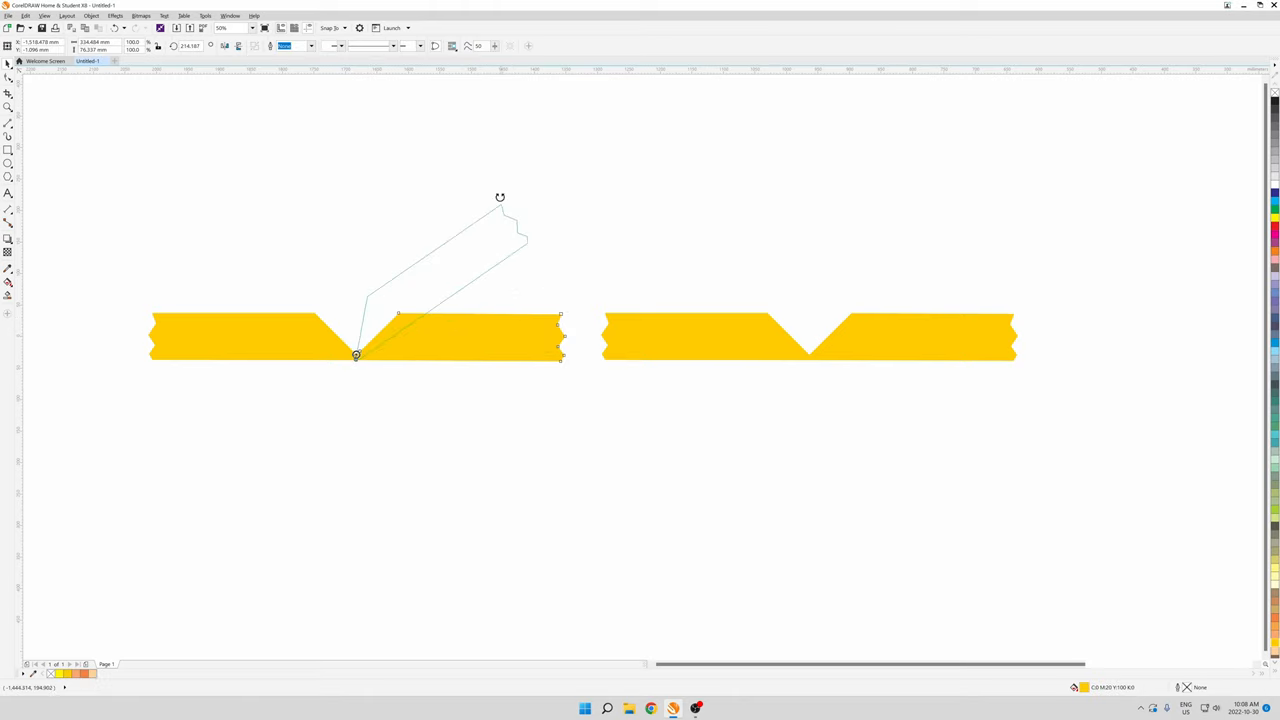
{"action": "left_click_drag", "start_coordinate": [500, 197], "coordinate": [330, 120]}
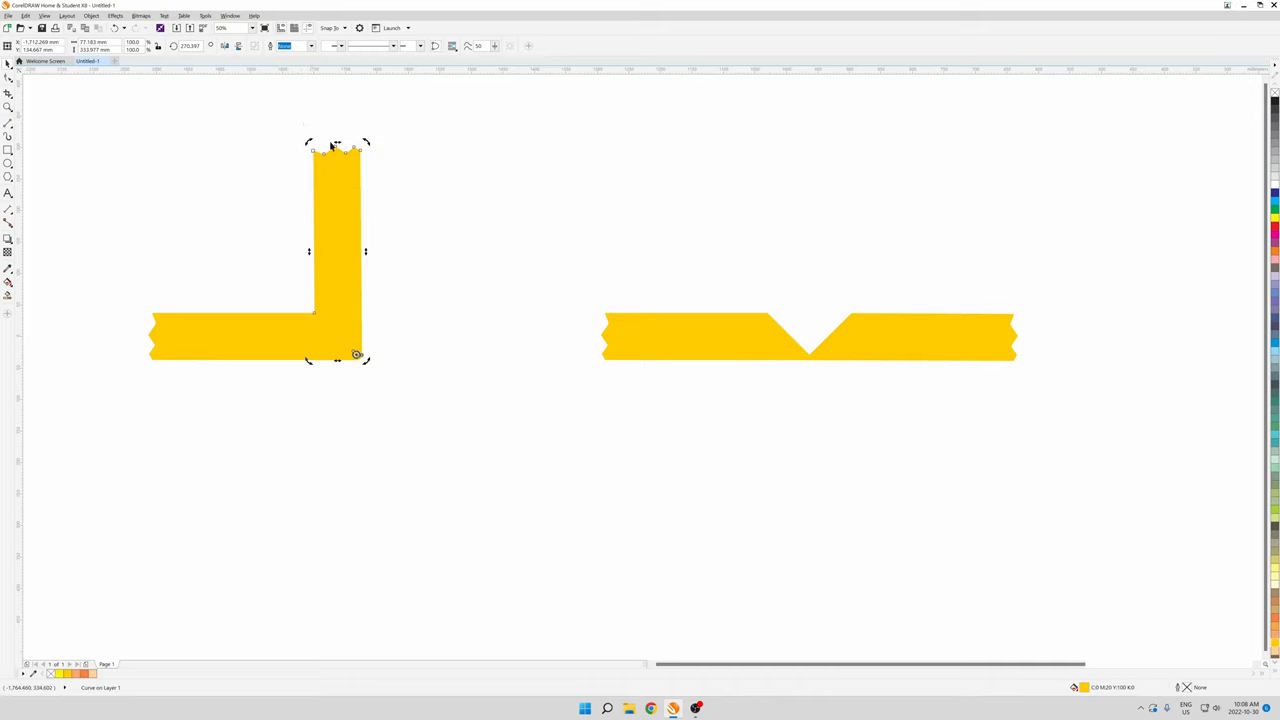
{"action": "mouse_move", "coordinate": [927, 341]}
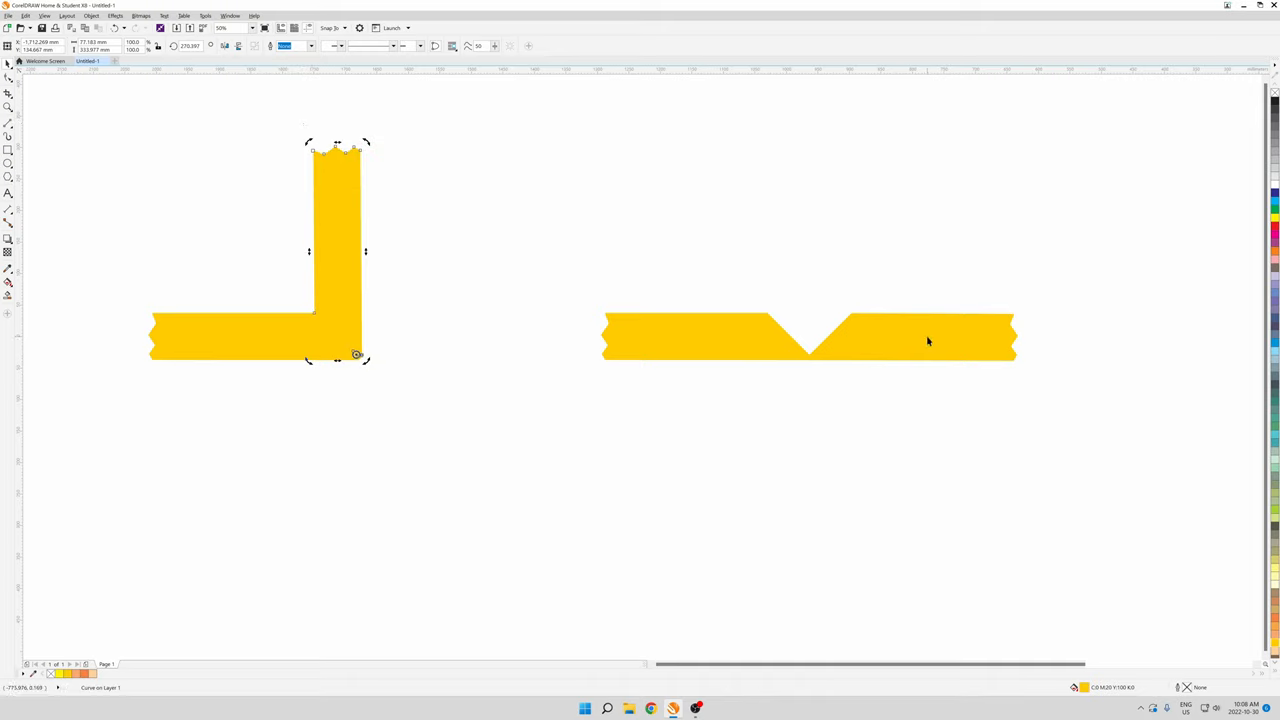
{"action": "left_click", "coordinate": [910, 337]}
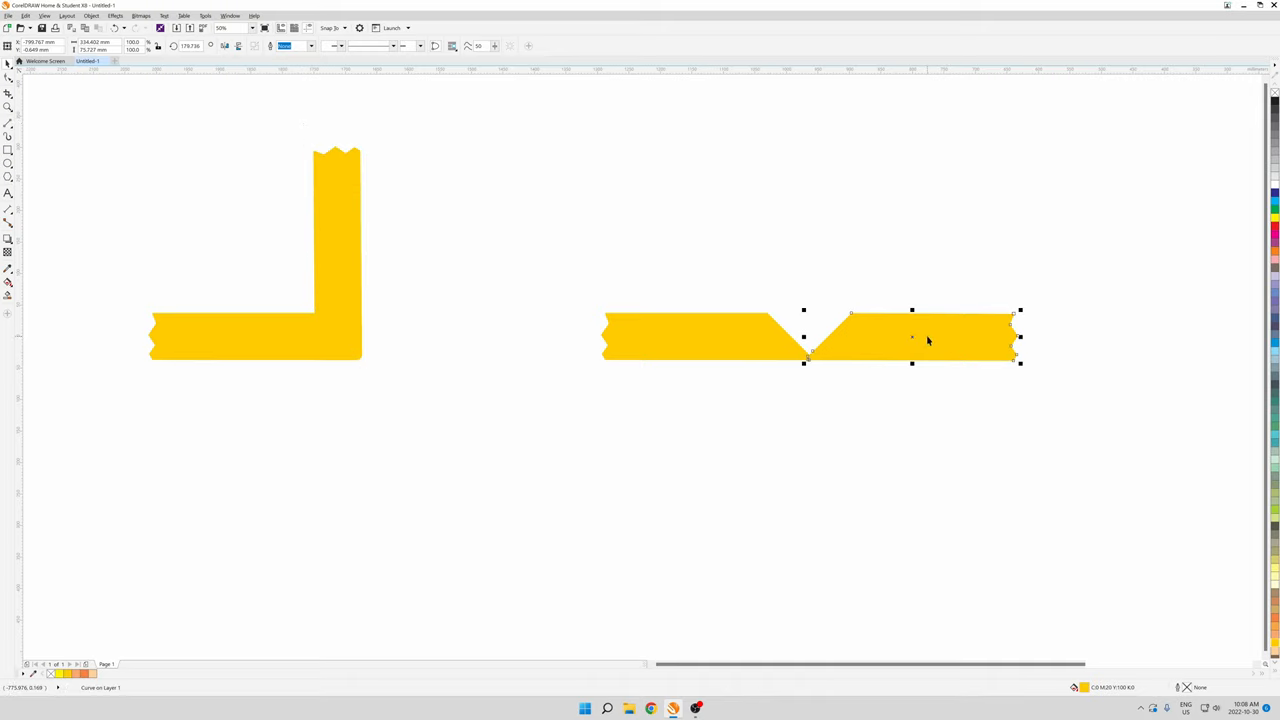
- Fold the right strip's right section down below its notch, then deselect it
{"action": "left_click", "coordinate": [911, 337]}
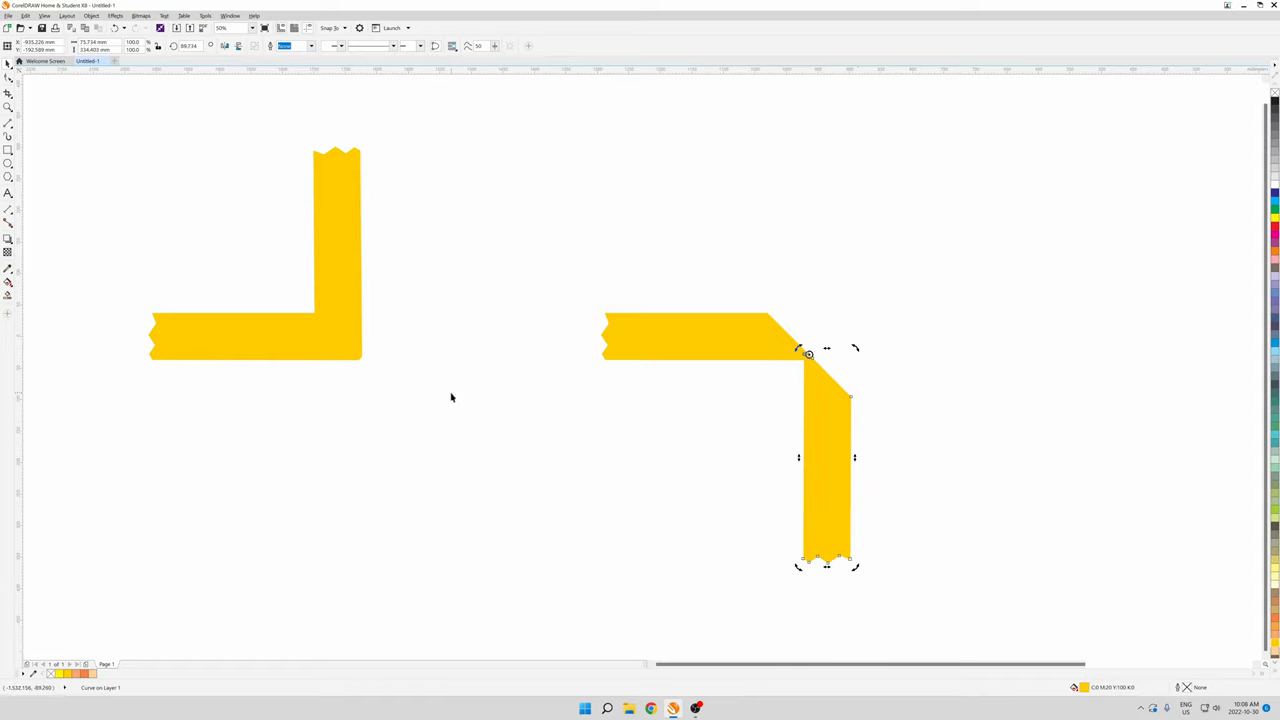
{"action": "left_click", "coordinate": [426, 402]}
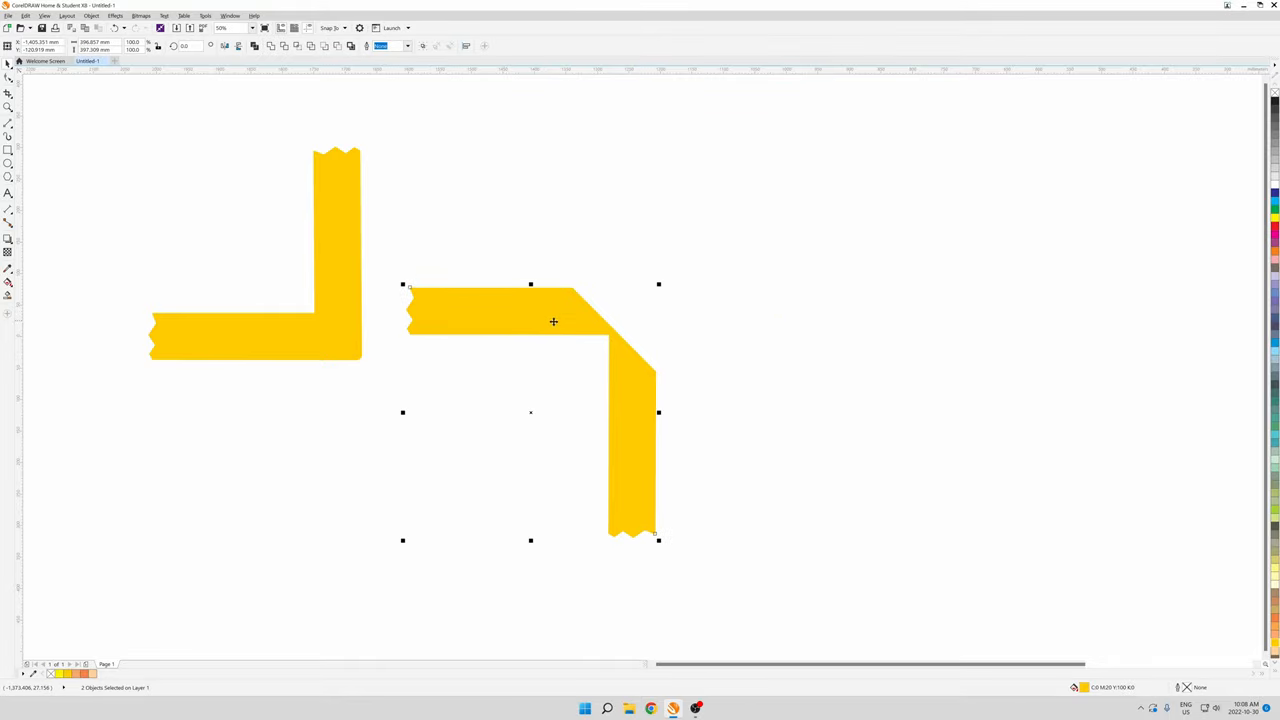
{"action": "mouse_move", "coordinate": [359, 361]}
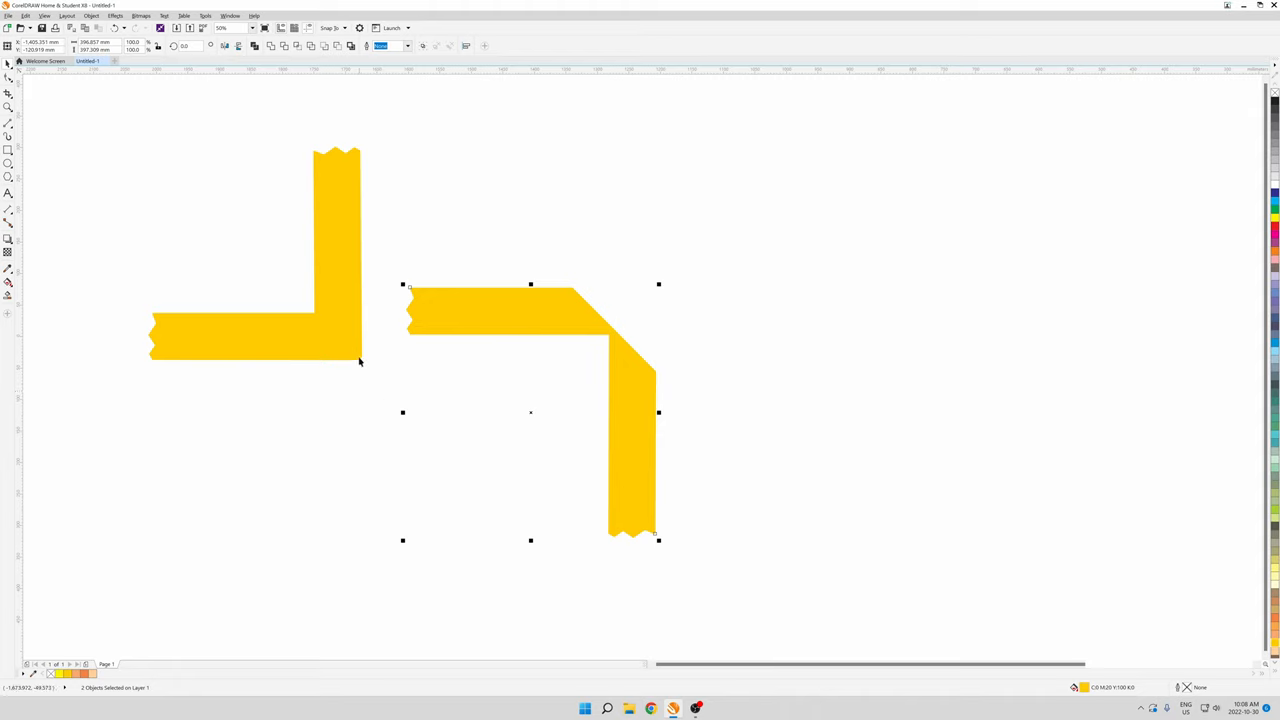
{"action": "mouse_move", "coordinate": [342, 352]}
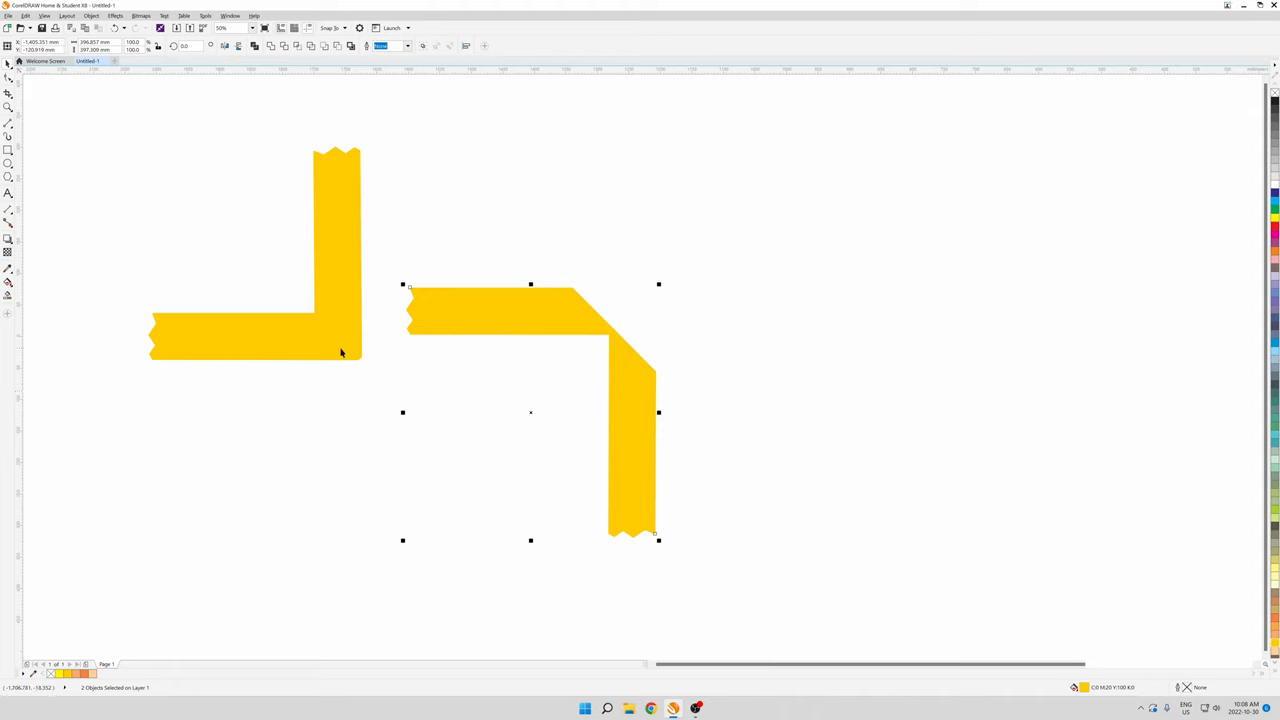
- Deselect the moved right strip, now sitting just right of the upright L
{"action": "left_click", "coordinate": [555, 258]}
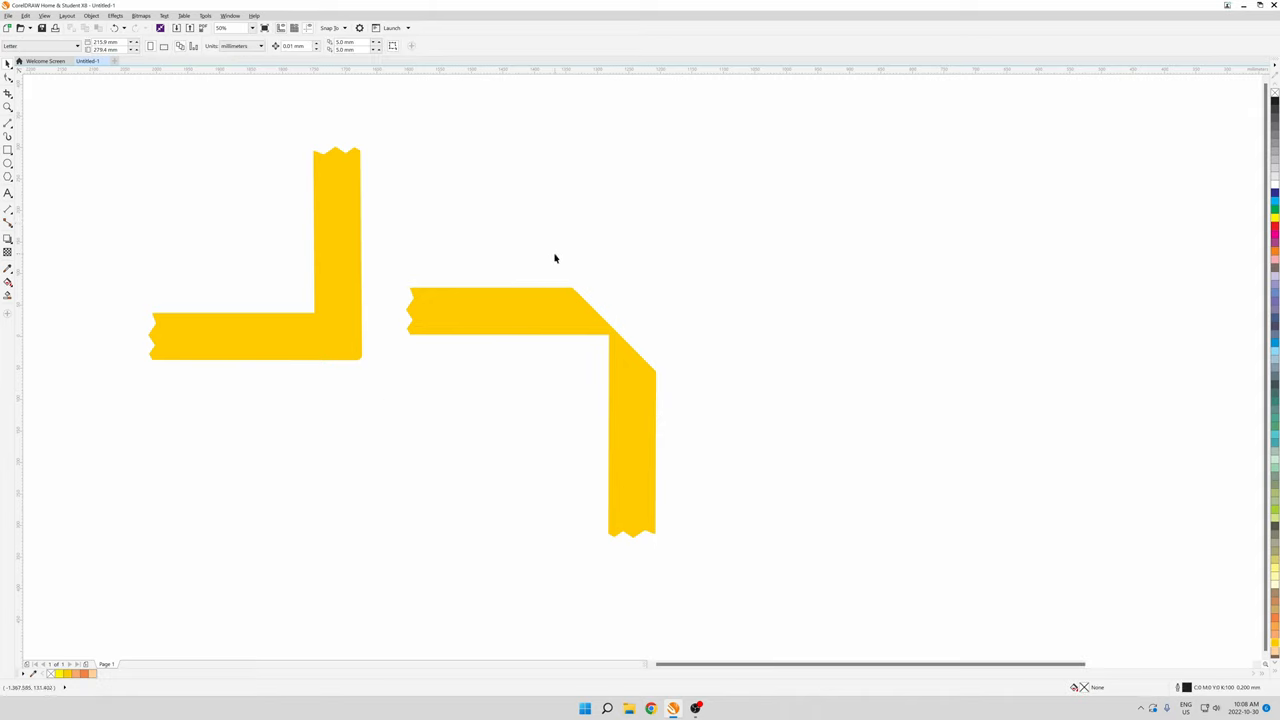
{"action": "mouse_move", "coordinate": [558, 292]}
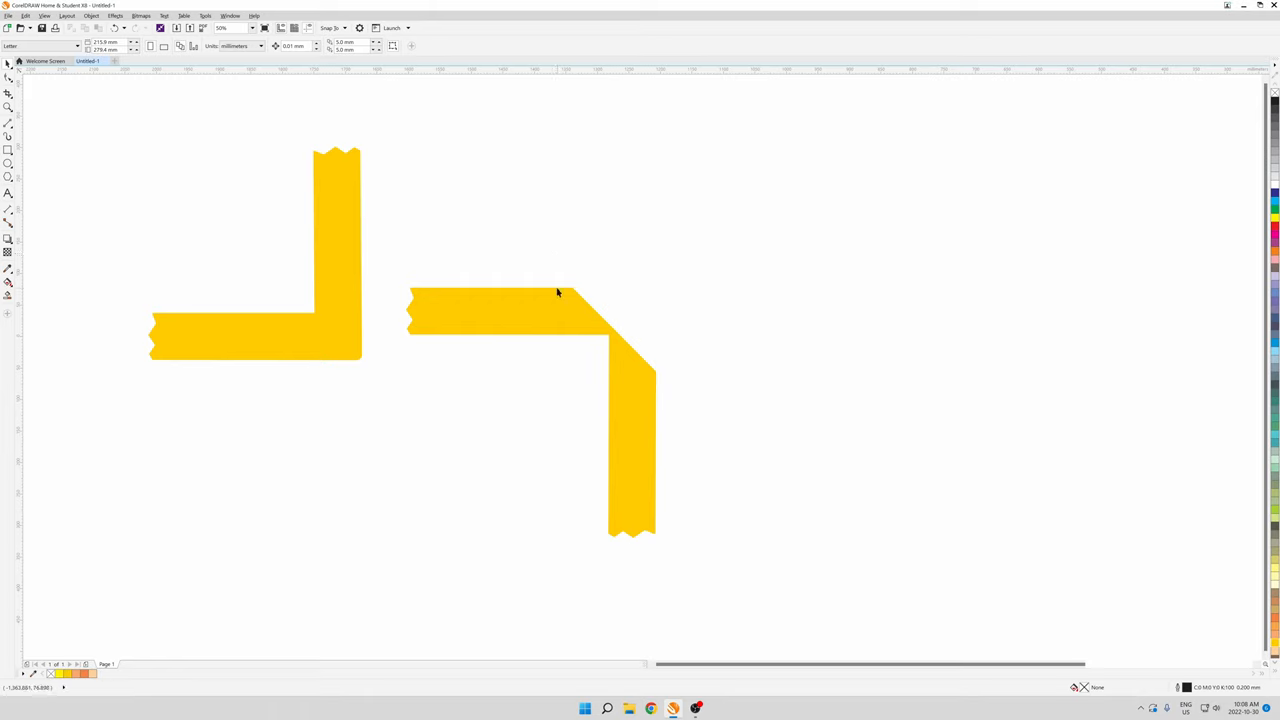
{"action": "mouse_move", "coordinate": [606, 319]}
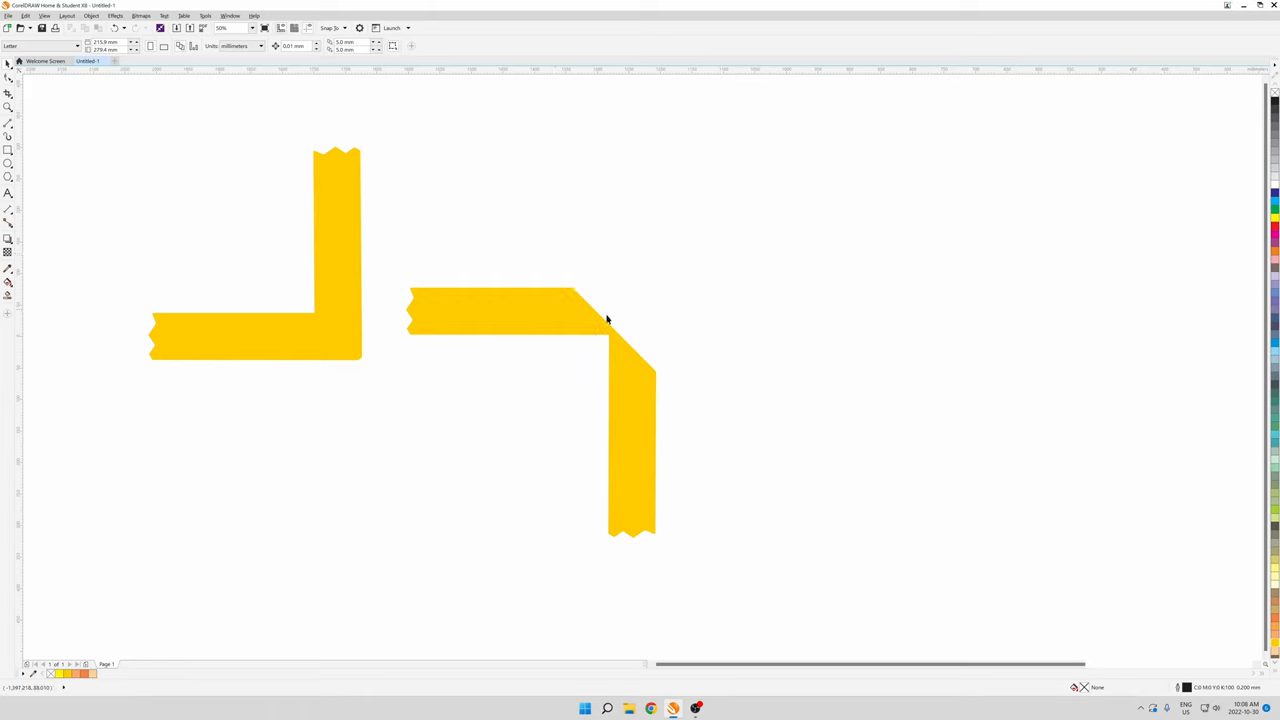
{"action": "mouse_move", "coordinate": [553, 290]}
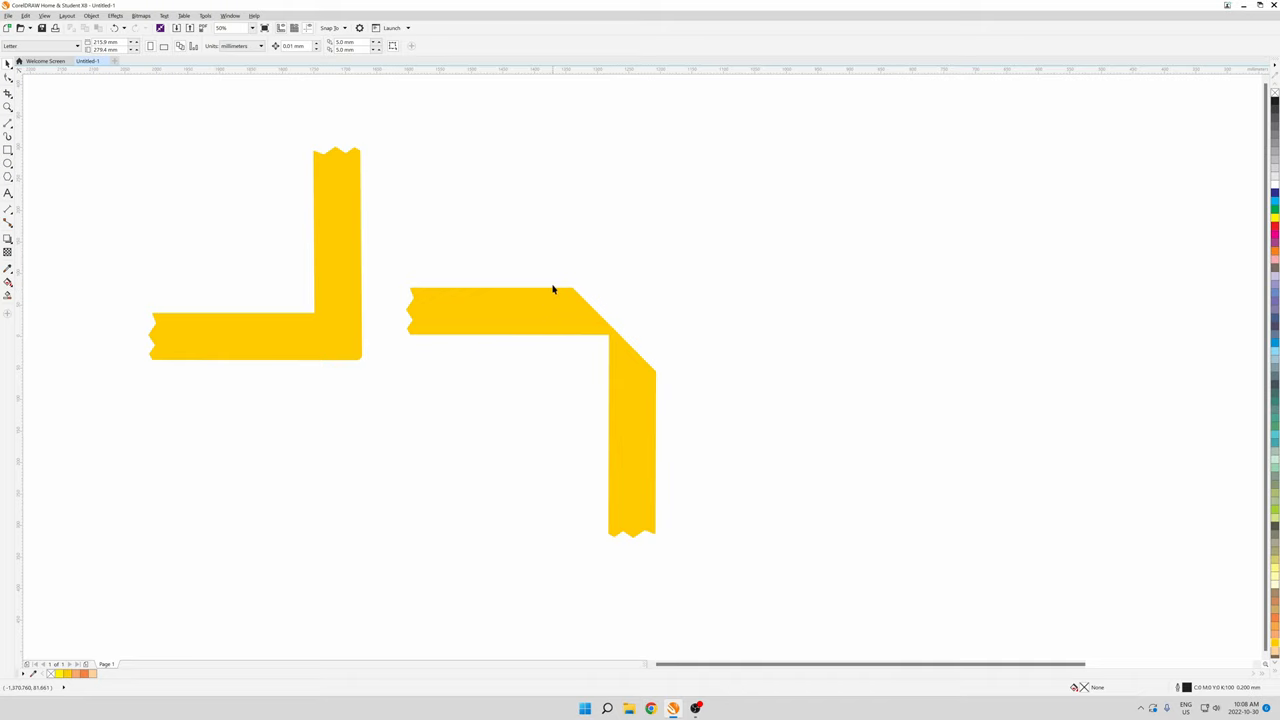
{"action": "mouse_move", "coordinate": [655, 327]}
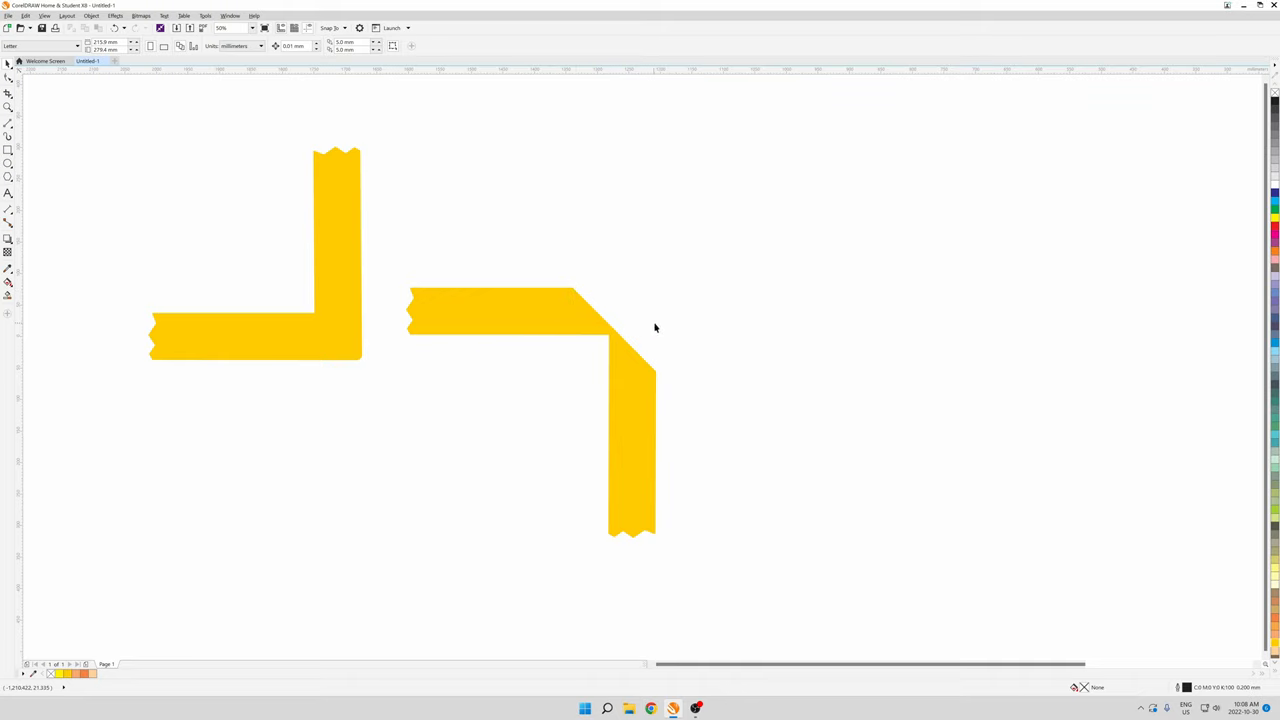
{"action": "mouse_move", "coordinate": [578, 288]}
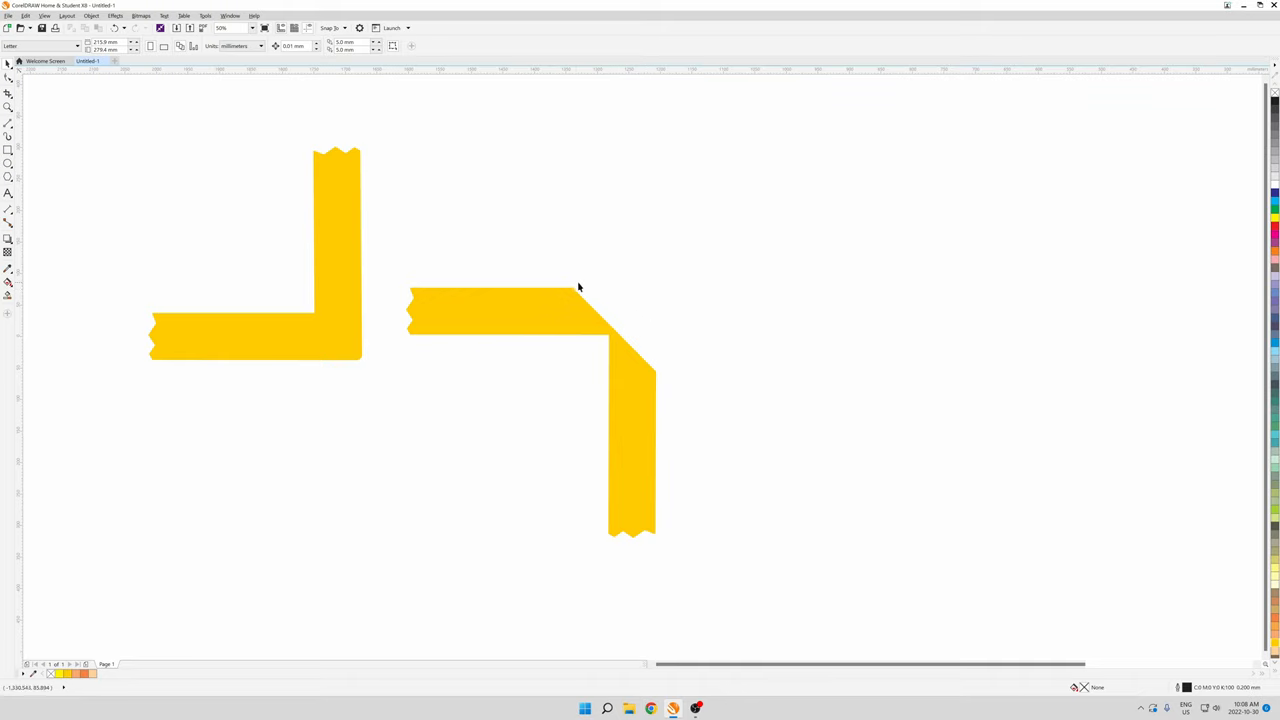
{"action": "mouse_move", "coordinate": [620, 294]}
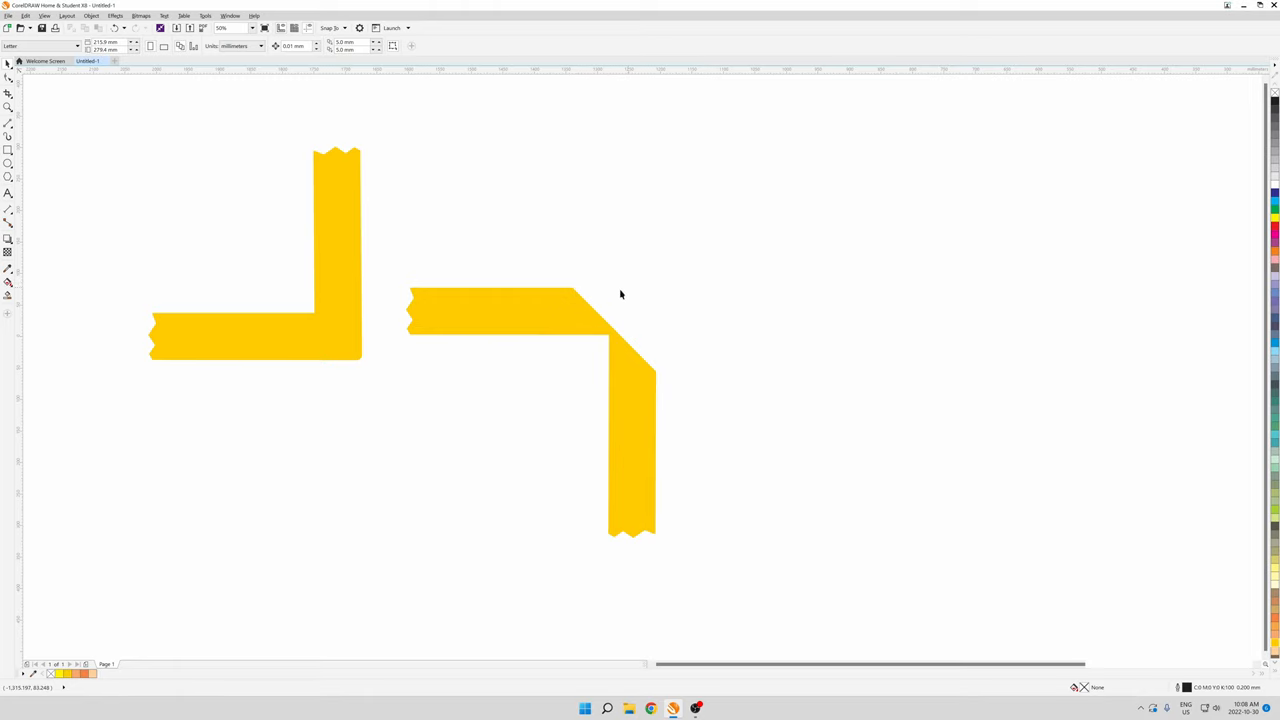
{"action": "mouse_move", "coordinate": [600, 305]}
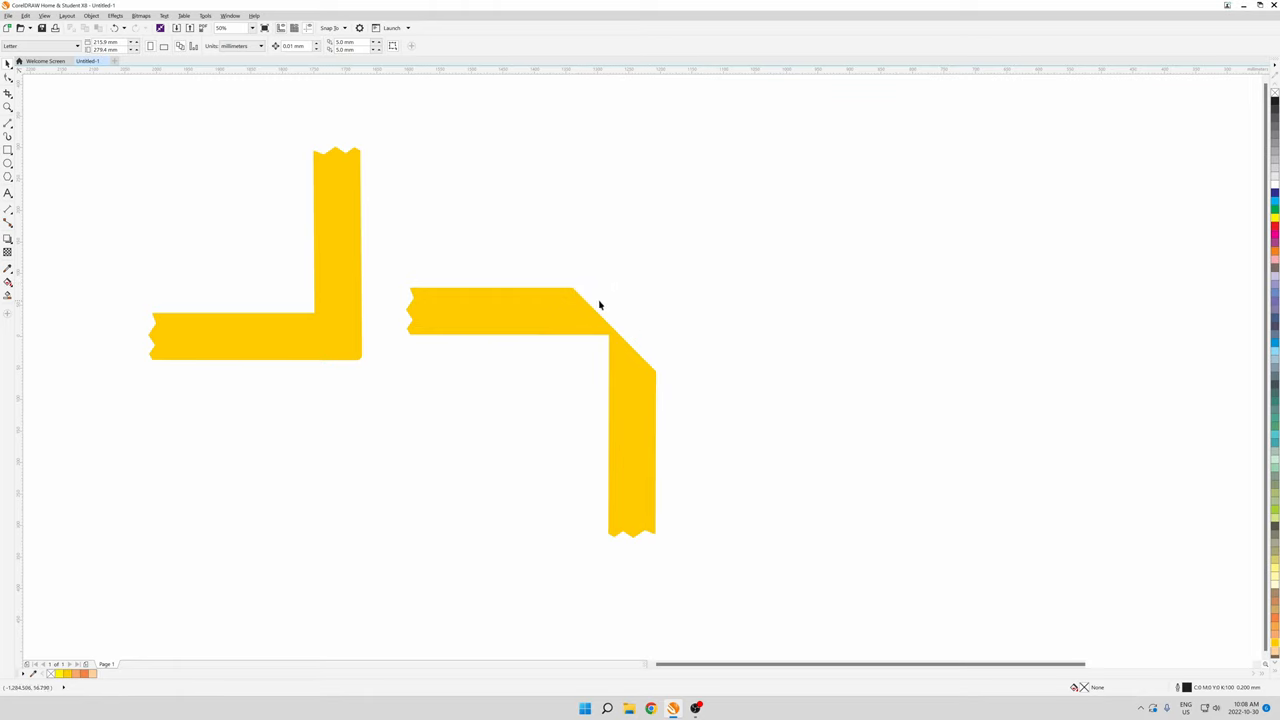
{"action": "mouse_move", "coordinate": [548, 295]}
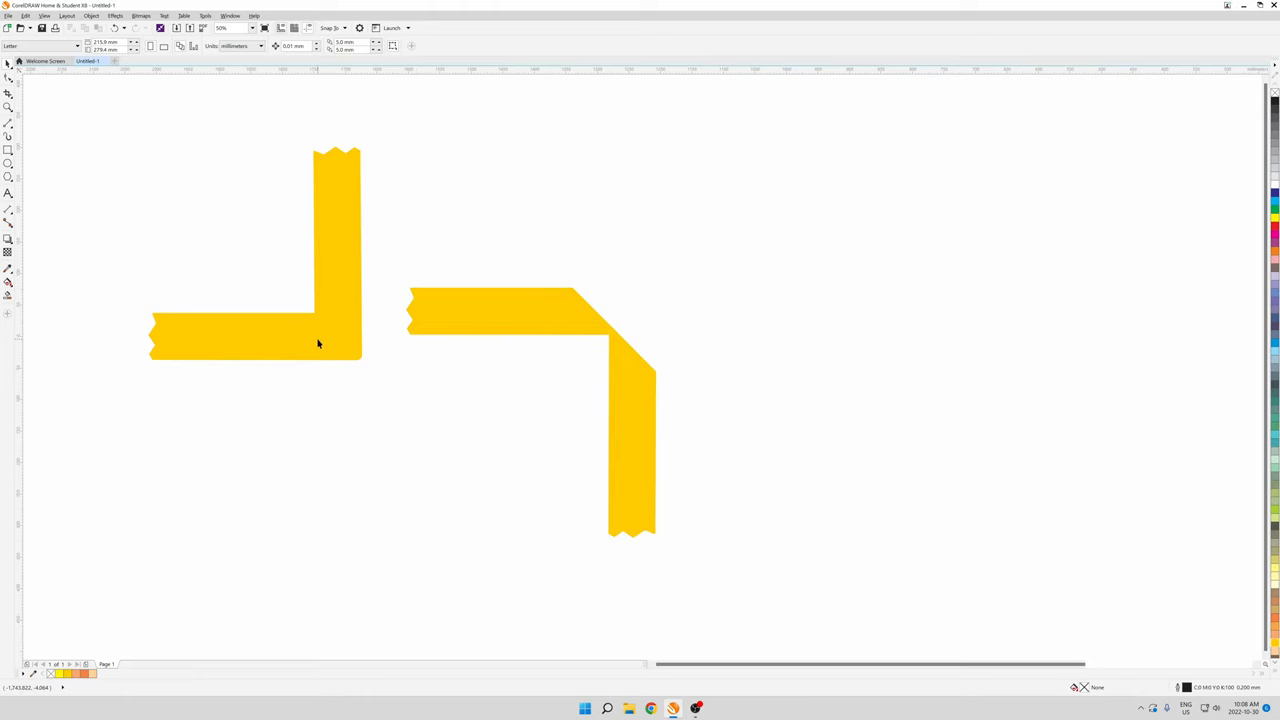
{"action": "mouse_move", "coordinate": [342, 308]}
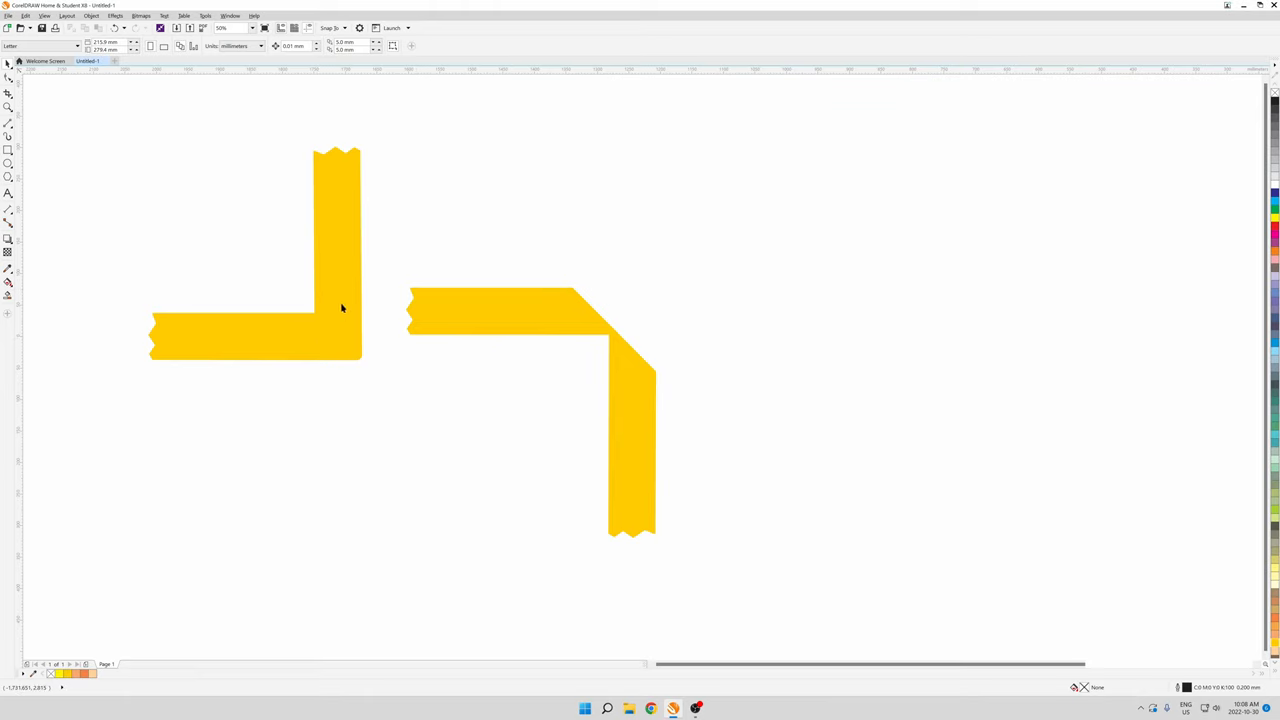